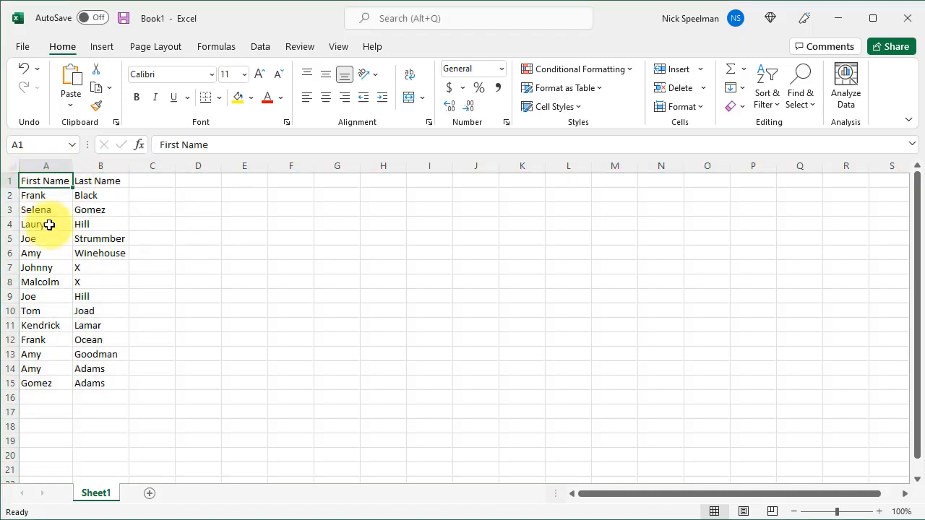
Step: Select the whole First Name column A in the name list
{"action": "left_click", "coordinate": [101, 181]}
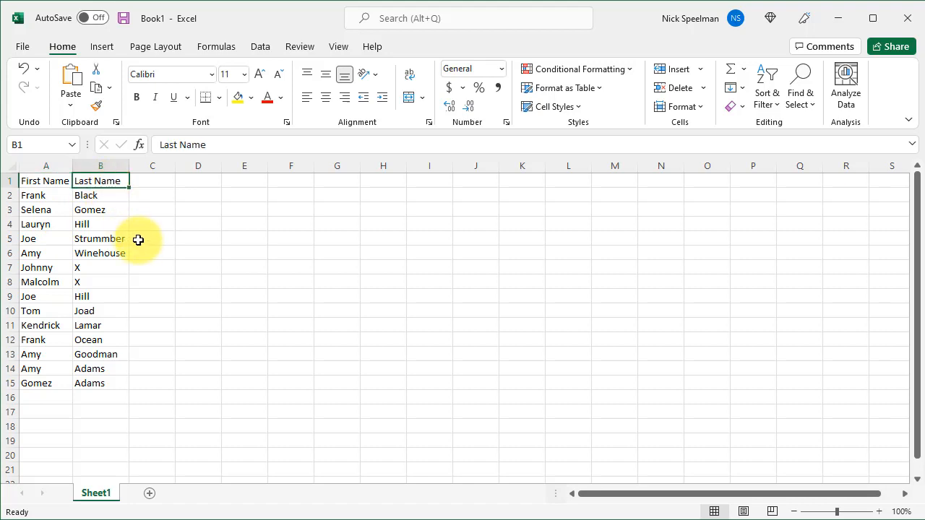
{"action": "mouse_move", "coordinate": [85, 262]}
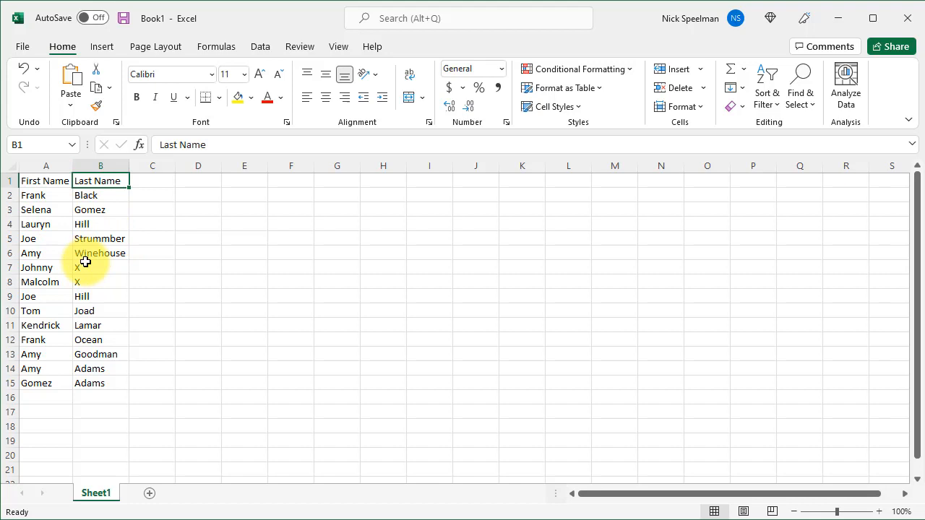
{"action": "left_click", "coordinate": [45, 165]}
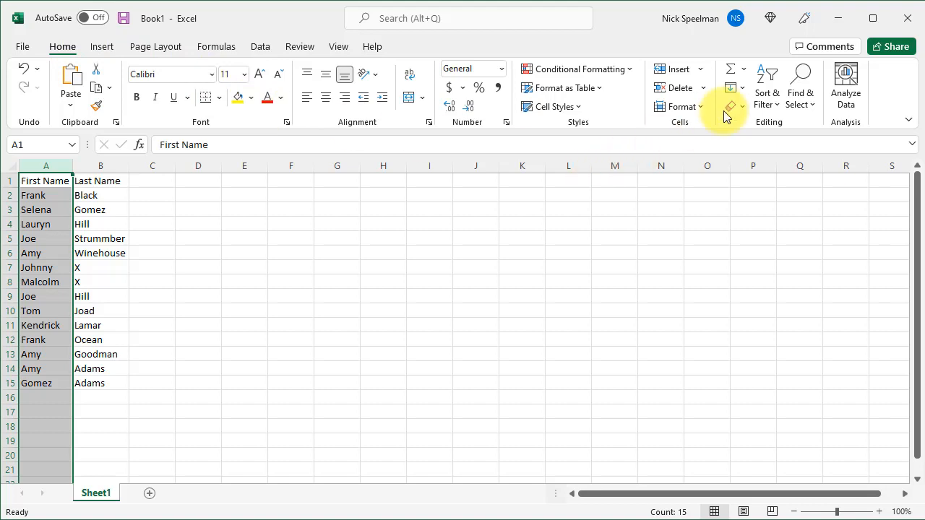
{"action": "mouse_move", "coordinate": [767, 80]}
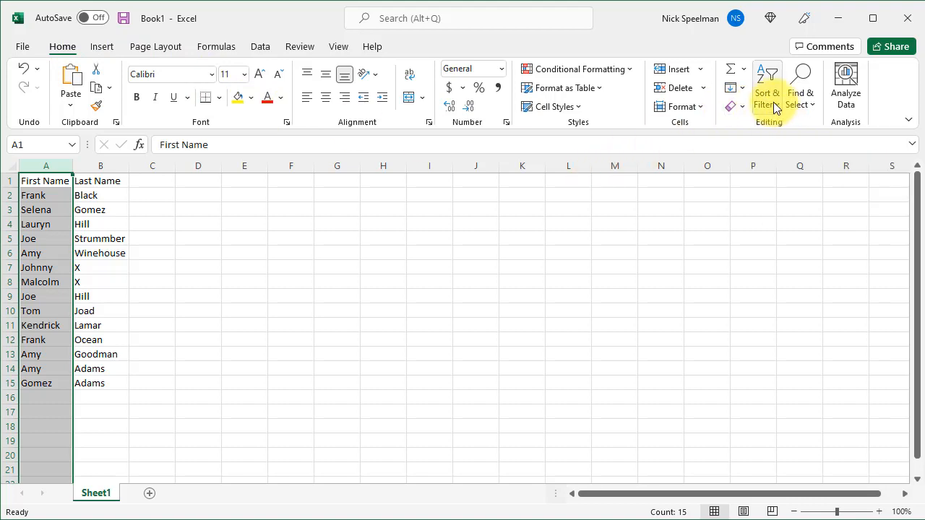
{"action": "mouse_move", "coordinate": [765, 90]}
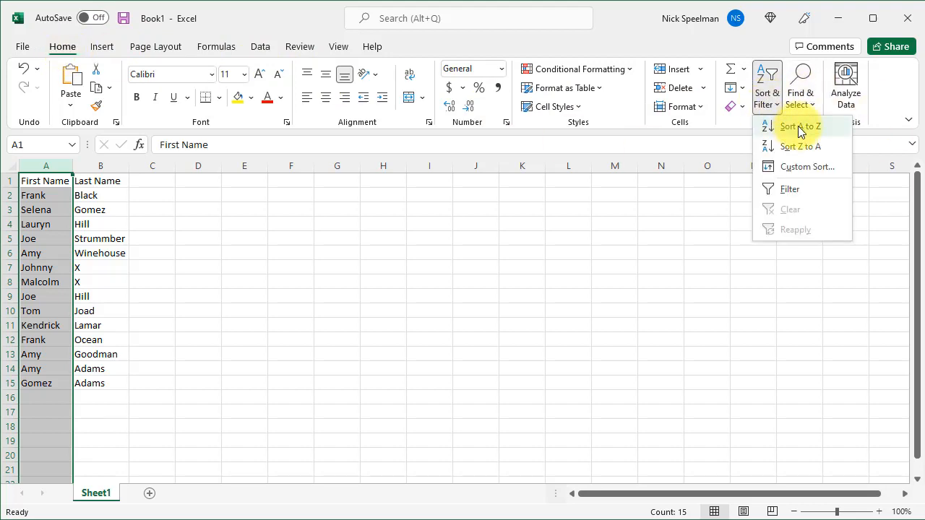
Step: Sort A to Z by first name with 'Expand the selection', pulling the header into the data
{"action": "left_click", "coordinate": [799, 125]}
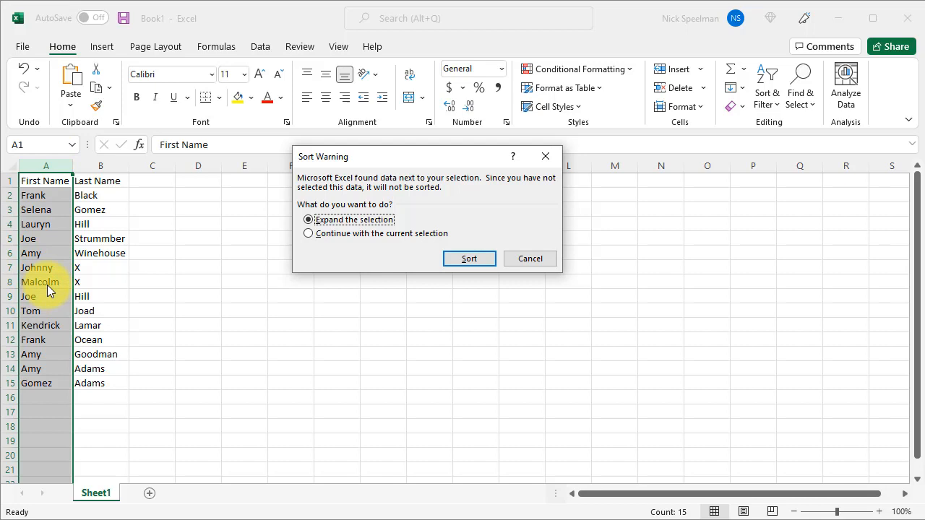
{"action": "mouse_move", "coordinate": [114, 210]}
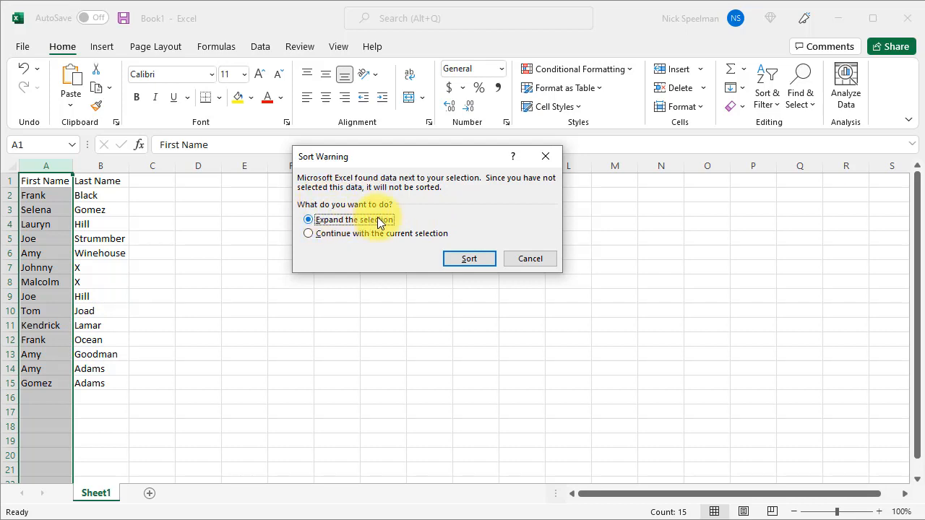
{"action": "mouse_move", "coordinate": [354, 239]}
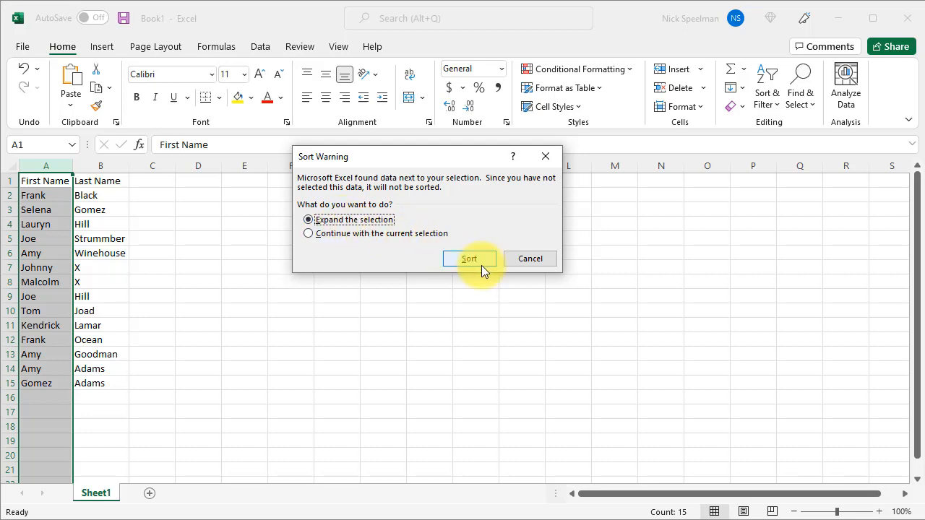
{"action": "left_click", "coordinate": [469, 259]}
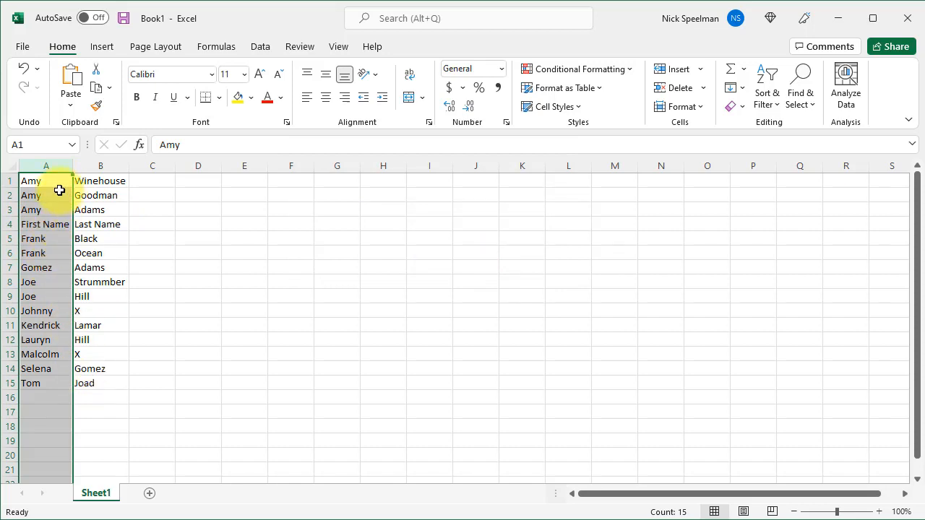
Step: Undo the first-name sort and clear the range selection, restoring the original order
{"action": "left_click", "coordinate": [45, 209]}
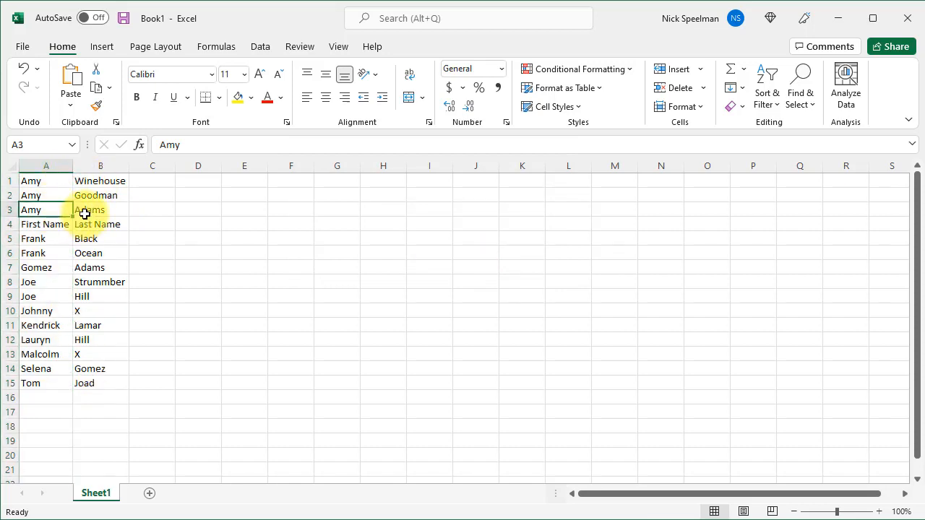
{"action": "left_click", "coordinate": [100, 253]}
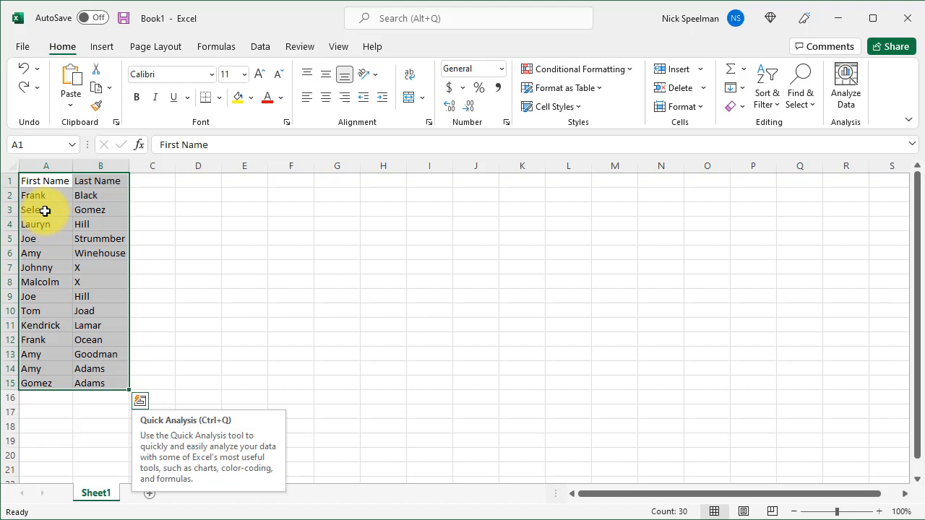
{"action": "left_click", "coordinate": [46, 209]}
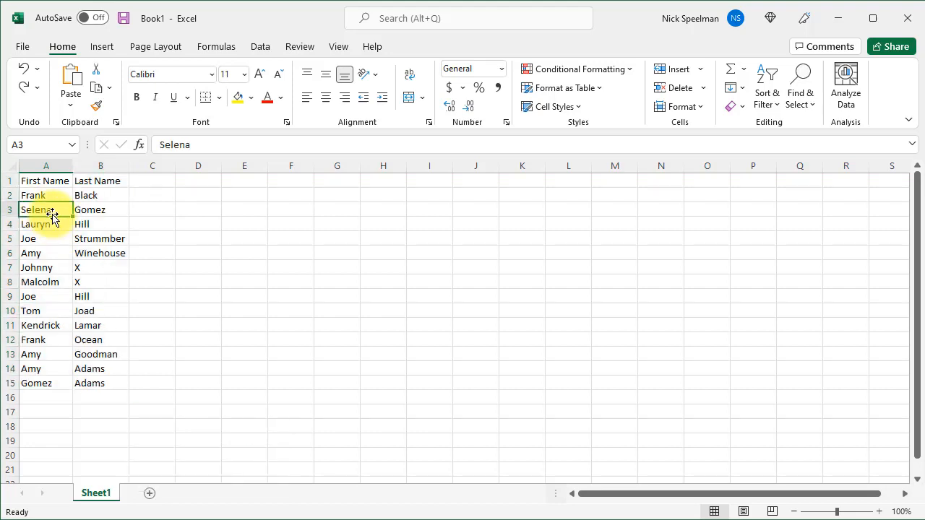
Step: Start a Custom Sort on column A expanded to cover both name columns
{"action": "left_click", "coordinate": [46, 166]}
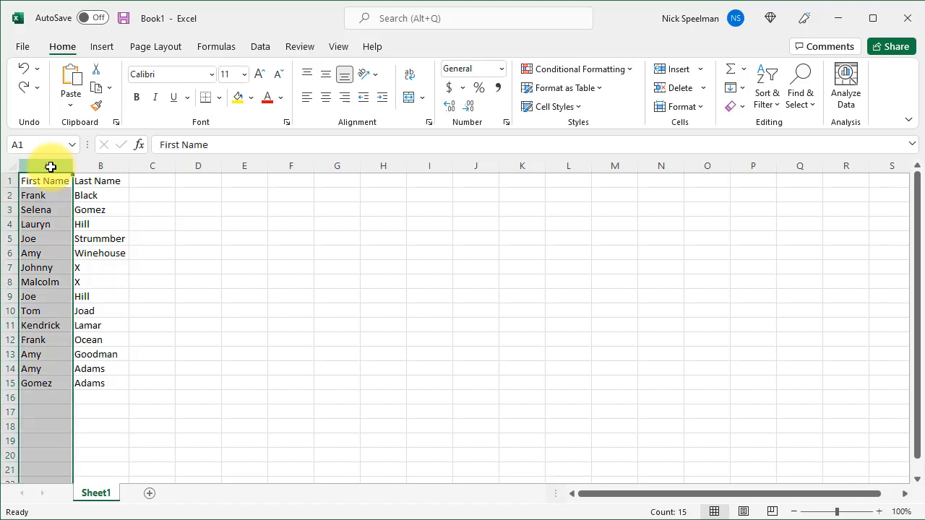
{"action": "left_click", "coordinate": [766, 87]}
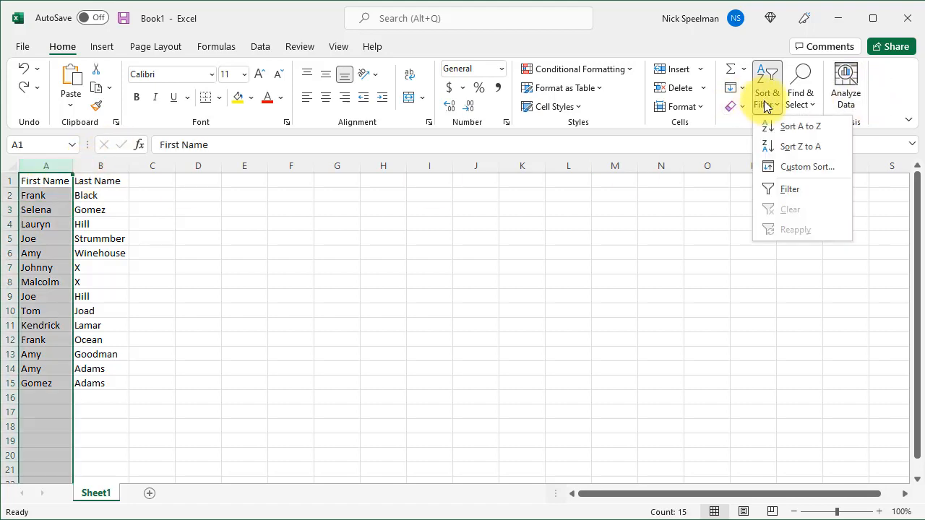
{"action": "mouse_move", "coordinate": [806, 167]}
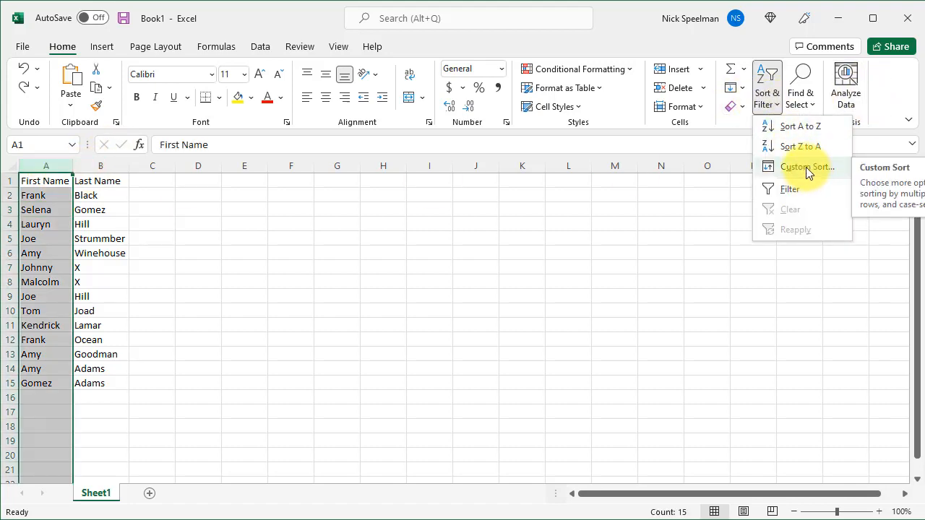
{"action": "left_click", "coordinate": [807, 166]}
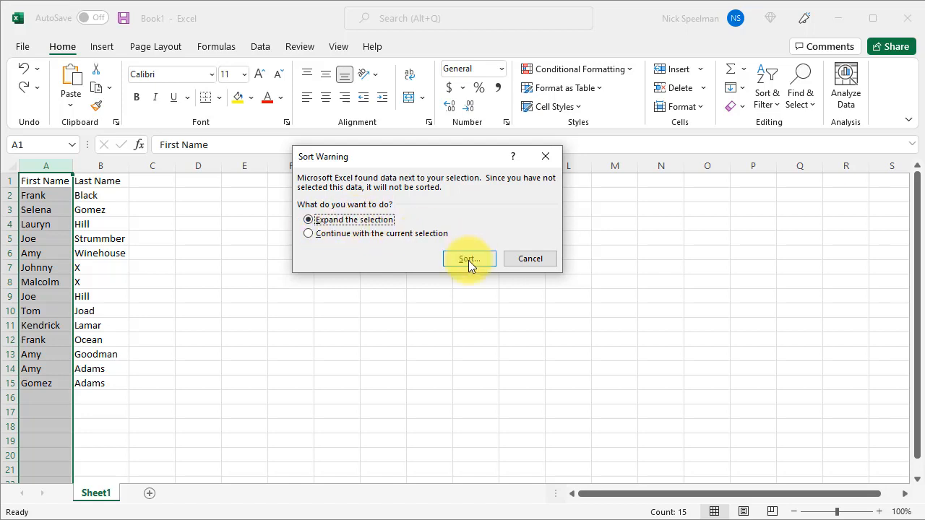
{"action": "left_click", "coordinate": [469, 259]}
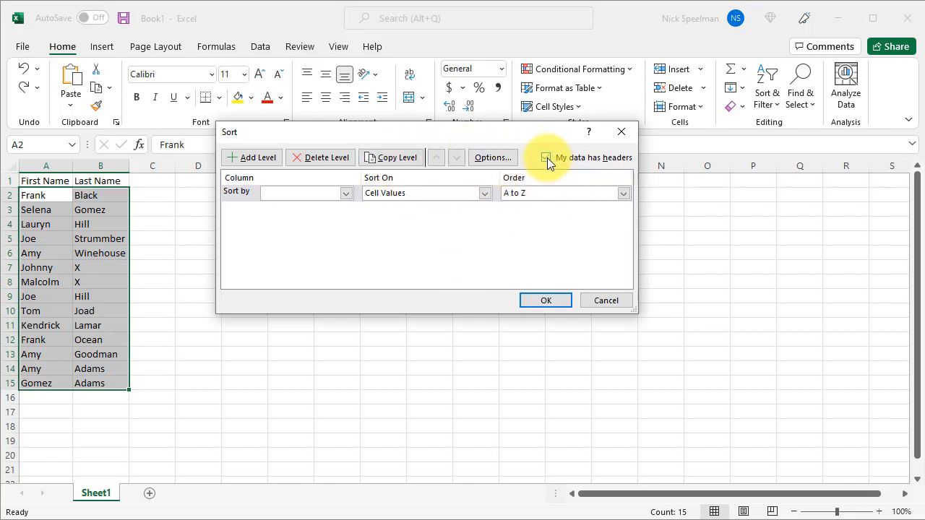
Step: Mark 'My data has headers', sort by First Name A to Z and apply it
{"action": "left_click", "coordinate": [545, 156]}
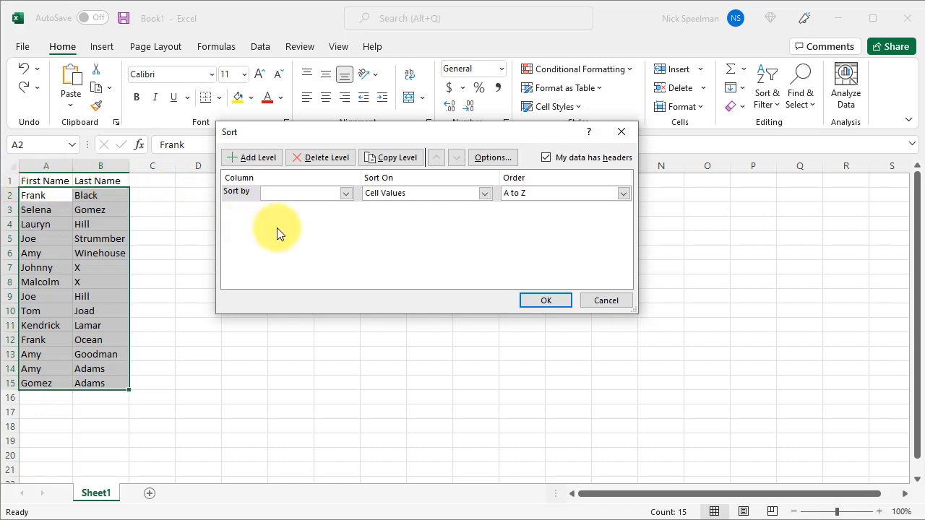
{"action": "left_click", "coordinate": [345, 192]}
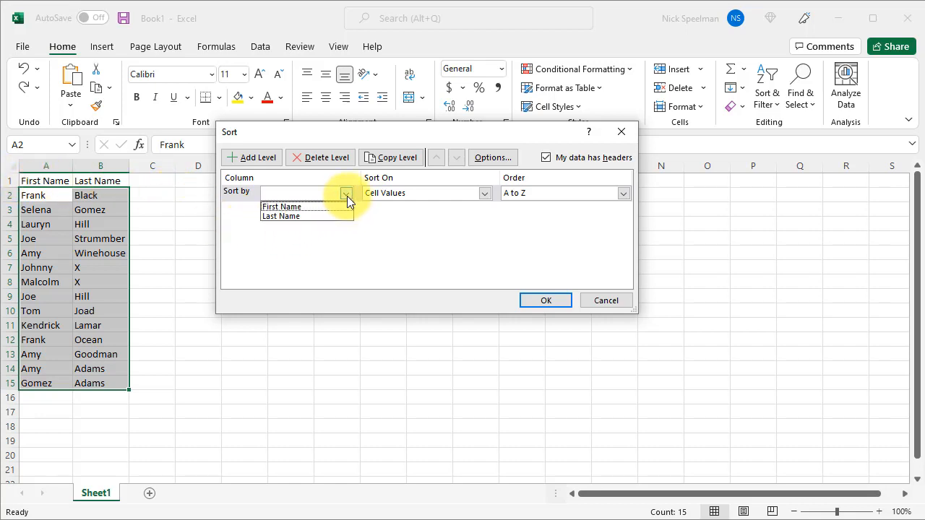
{"action": "left_click", "coordinate": [281, 207]}
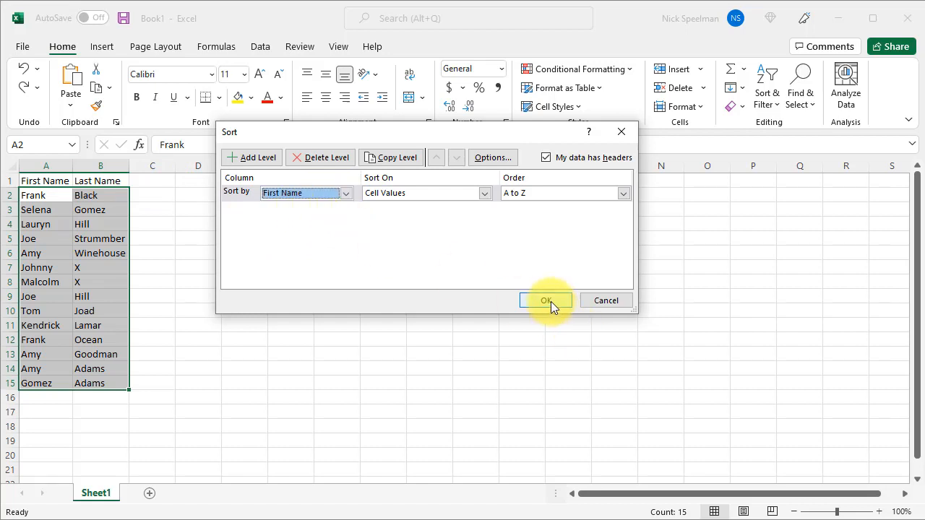
{"action": "left_click", "coordinate": [545, 300]}
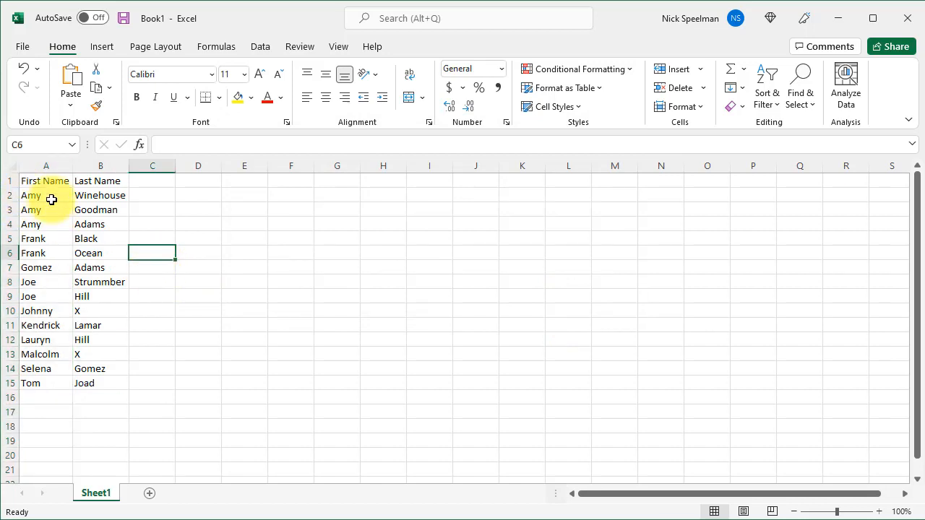
{"action": "mouse_move", "coordinate": [74, 367]}
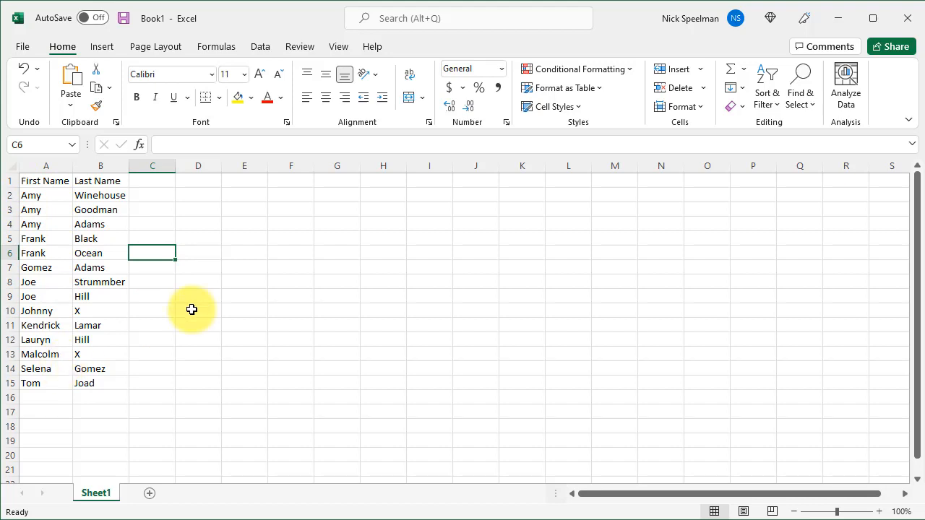
{"action": "mouse_move", "coordinate": [250, 314]}
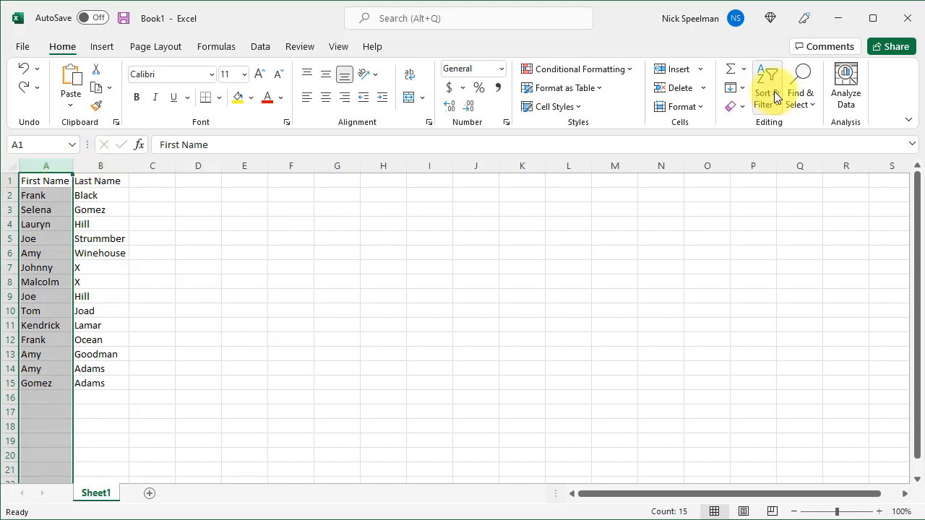
Step: Custom-sort both columns by Last Name A to Z with 'My data has headers' and apply it
{"action": "left_click", "coordinate": [766, 86]}
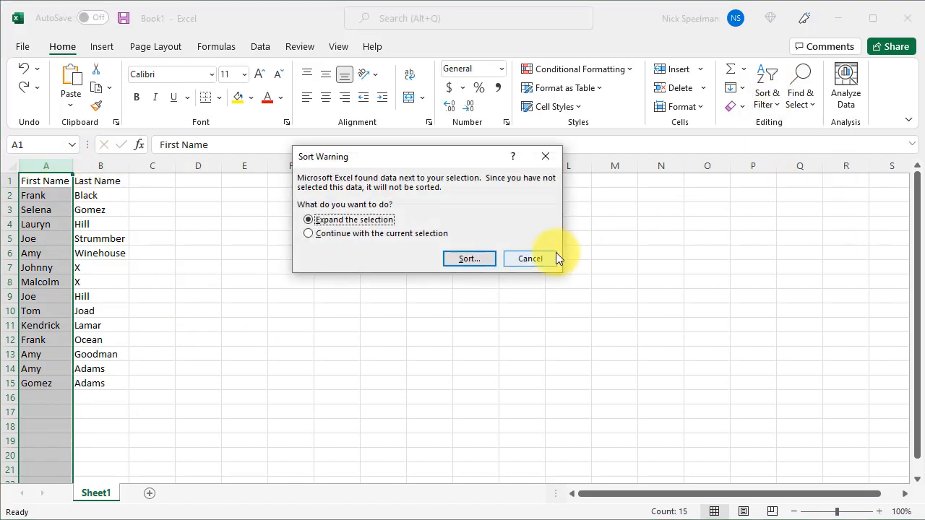
{"action": "left_click", "coordinate": [469, 259]}
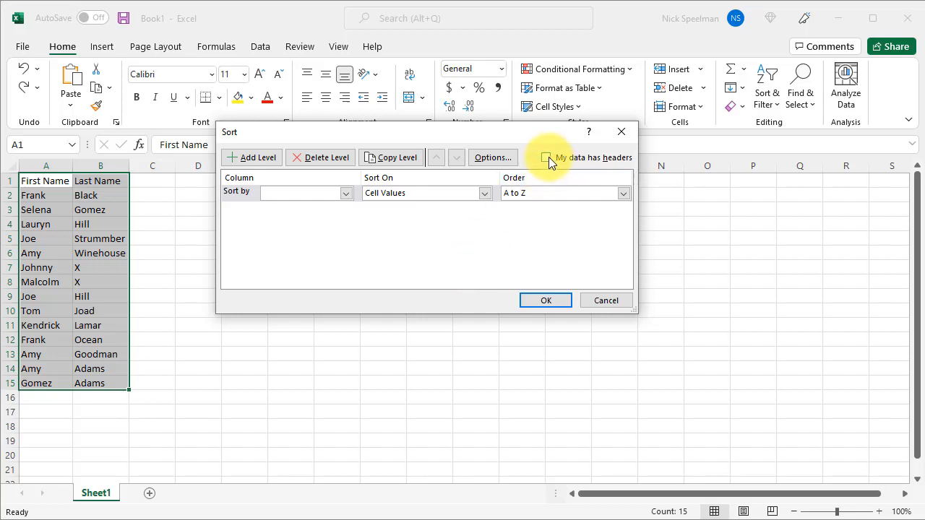
{"action": "left_click", "coordinate": [546, 158]}
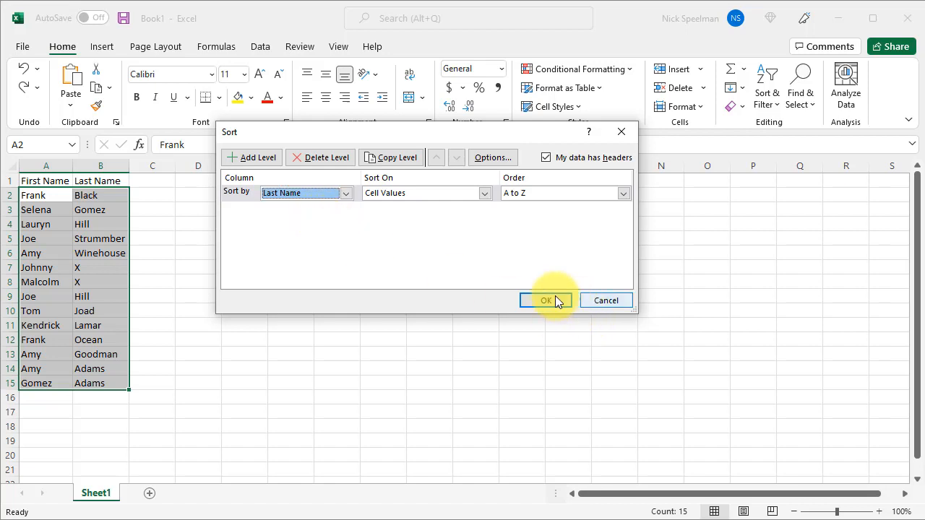
{"action": "left_click", "coordinate": [545, 300]}
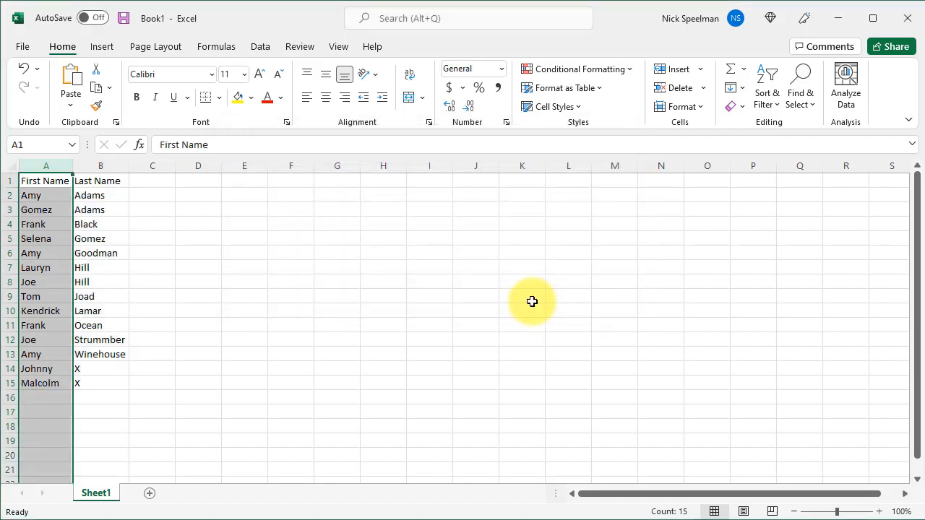
{"action": "mouse_move", "coordinate": [104, 192]}
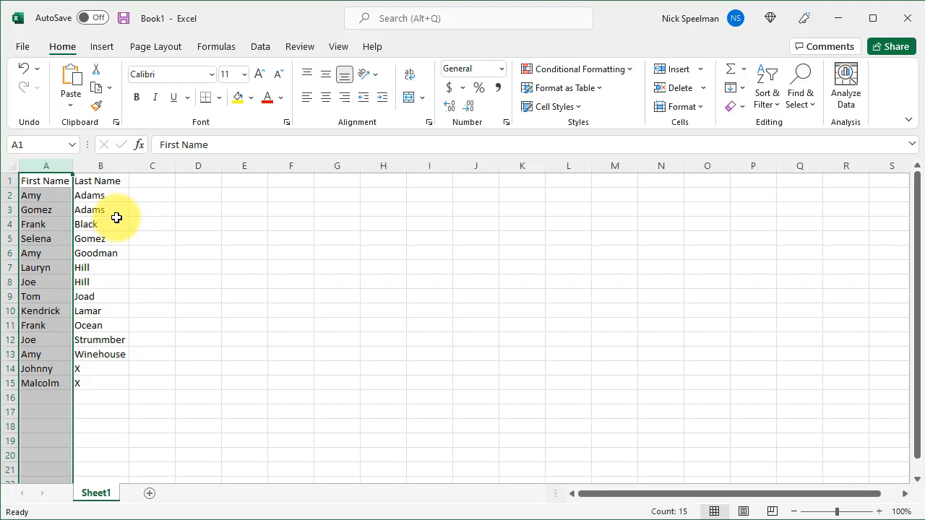
{"action": "left_click", "coordinate": [100, 209]}
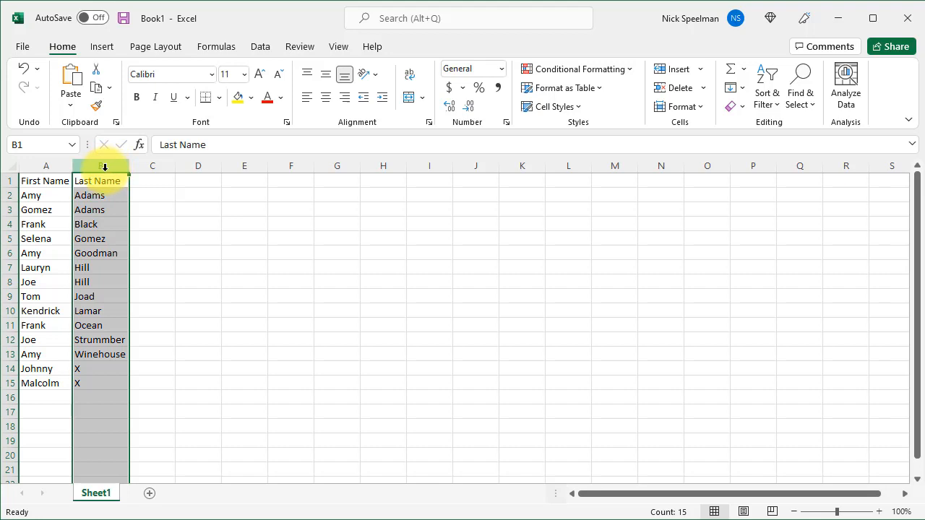
Step: Cut column B (Last Name) and insert it in front of First Name as column A
{"action": "right_click", "coordinate": [105, 166]}
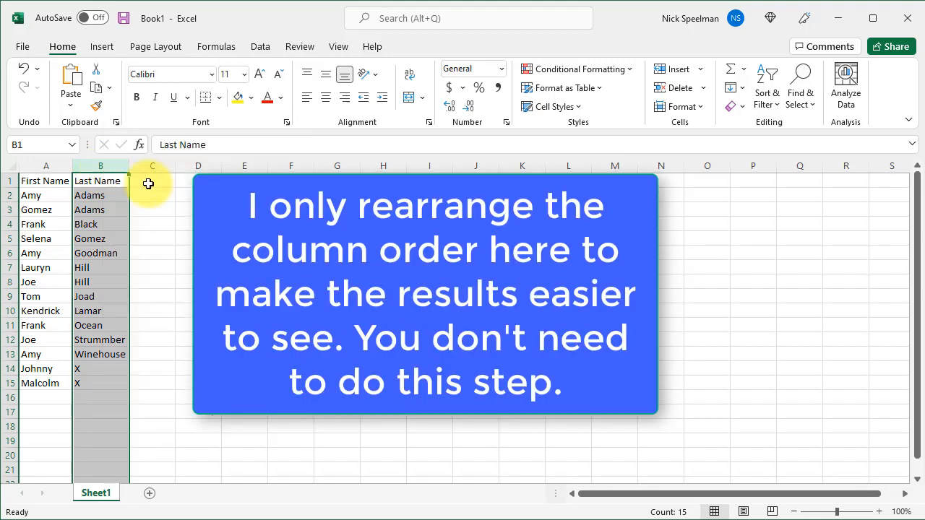
{"action": "left_click", "coordinate": [45, 181]}
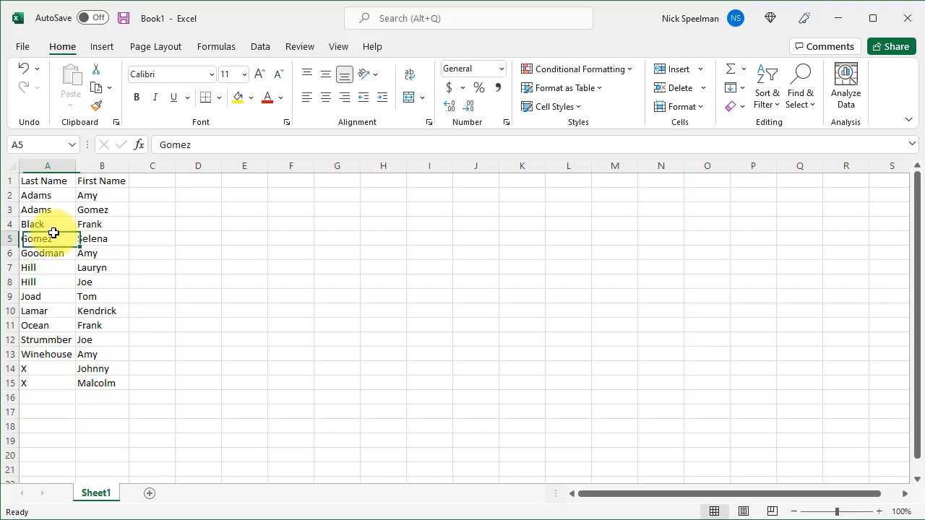
{"action": "left_click", "coordinate": [48, 239]}
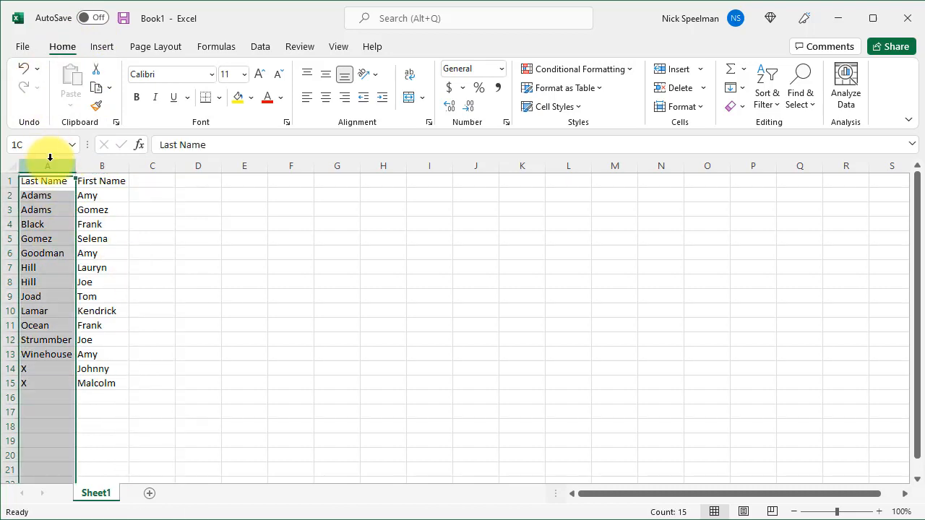
Step: Start a Custom Sort expanded to both name columns with headers recognised
{"action": "left_click", "coordinate": [766, 85]}
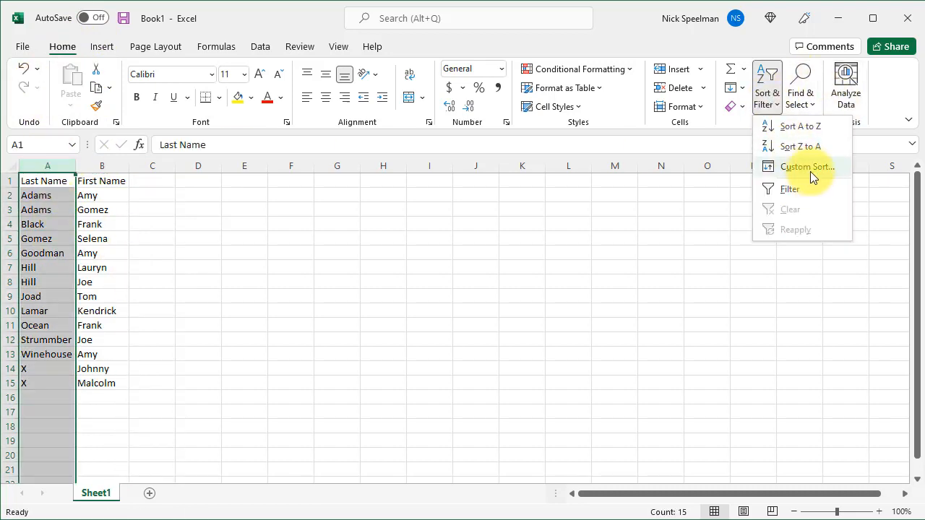
{"action": "left_click", "coordinate": [807, 166]}
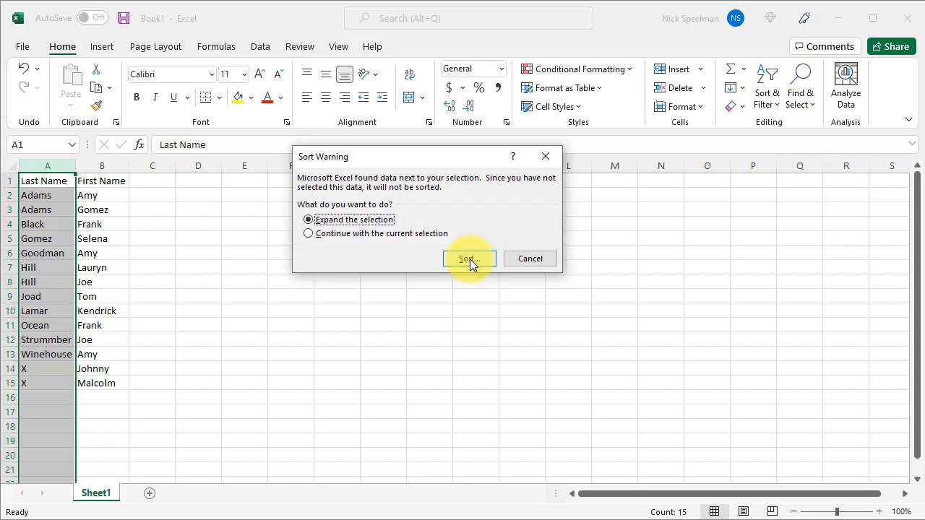
{"action": "left_click", "coordinate": [469, 259]}
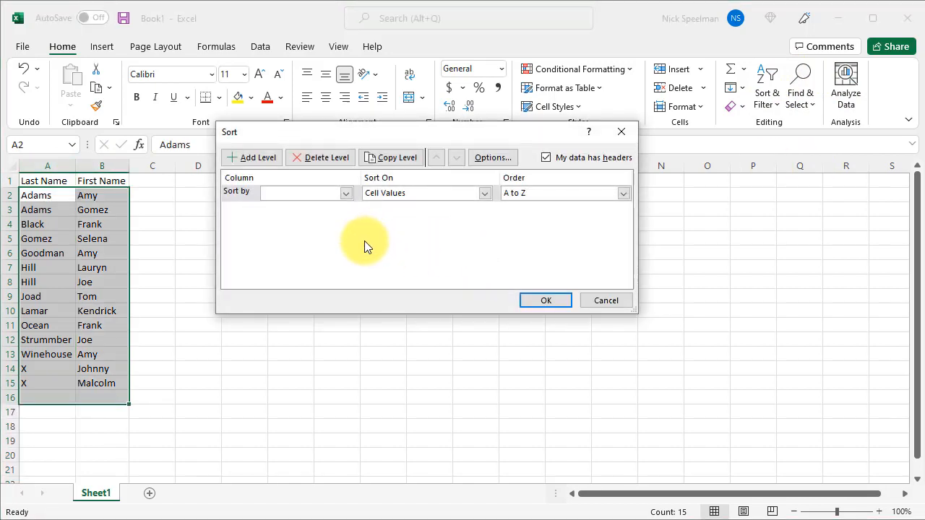
{"action": "mouse_move", "coordinate": [59, 401]}
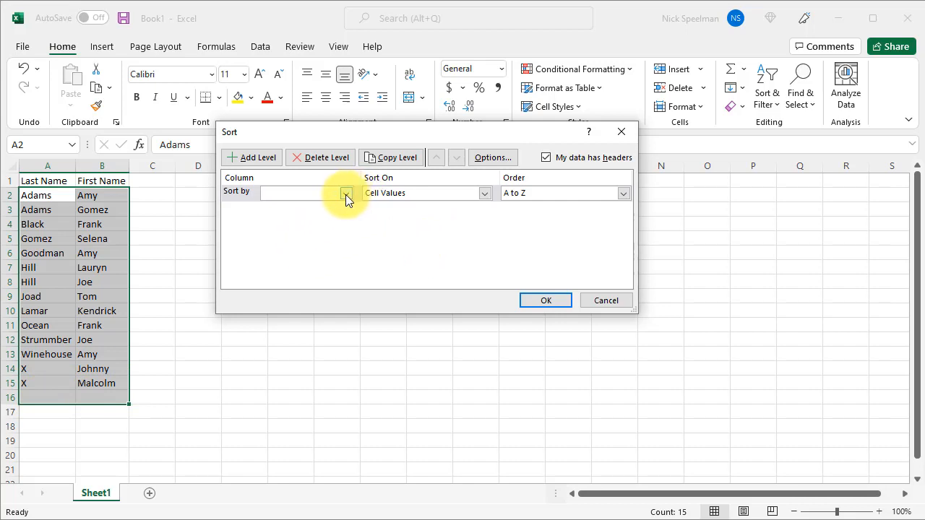
Step: Sort by Last Name then by First Name, apply it and check the Hill rows' order
{"action": "left_click", "coordinate": [251, 157]}
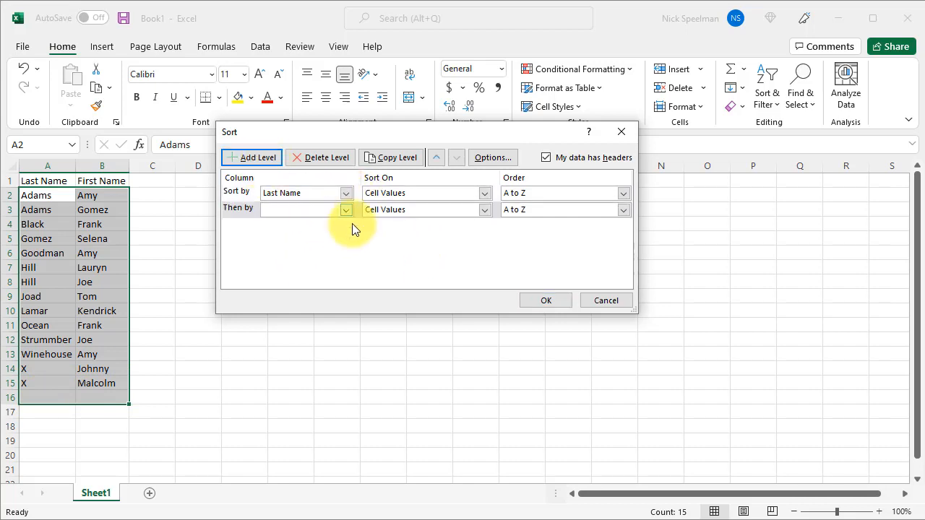
{"action": "left_click", "coordinate": [303, 210]}
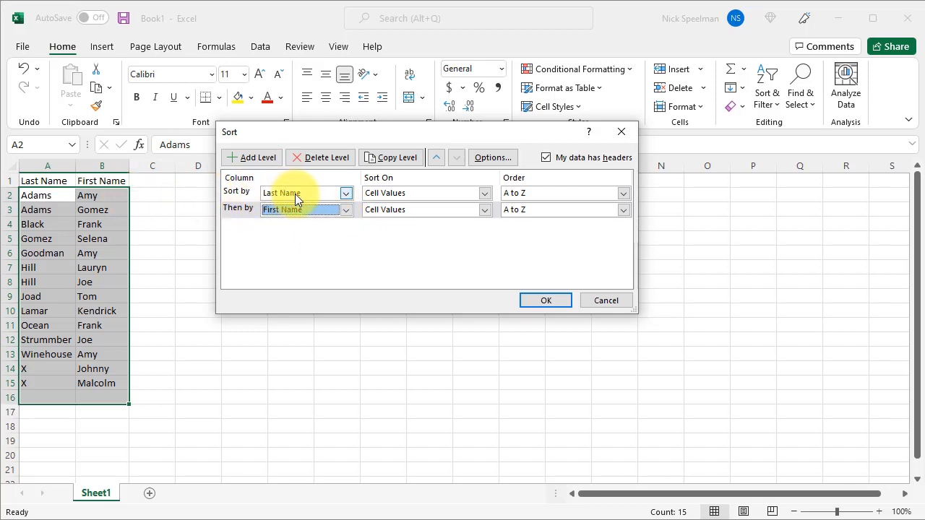
{"action": "mouse_move", "coordinate": [481, 307]}
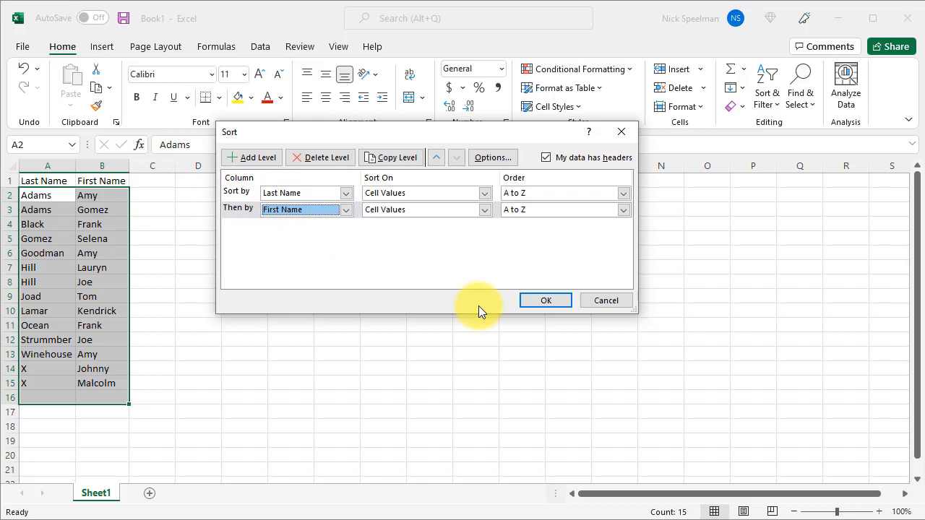
{"action": "left_click", "coordinate": [545, 299]}
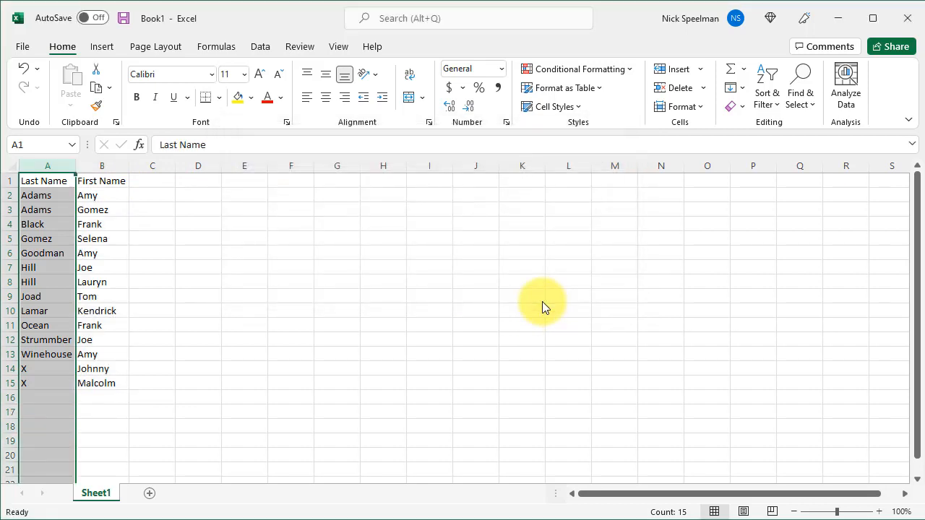
{"action": "left_click", "coordinate": [102, 282]}
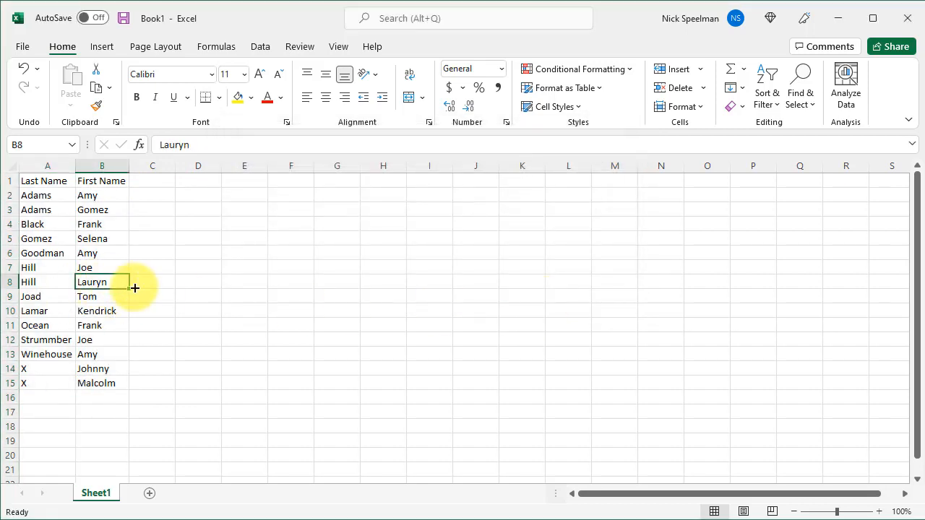